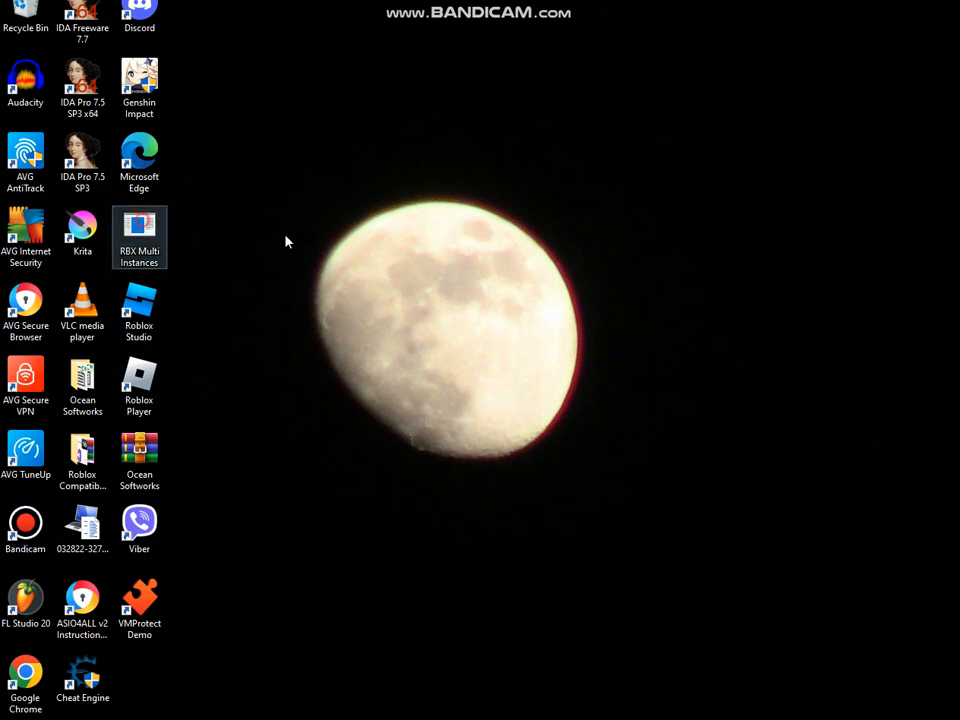
Launch the RBX Multi Instances console tool from the desktop.
{"action": "double_click", "coordinate": [140, 224]}
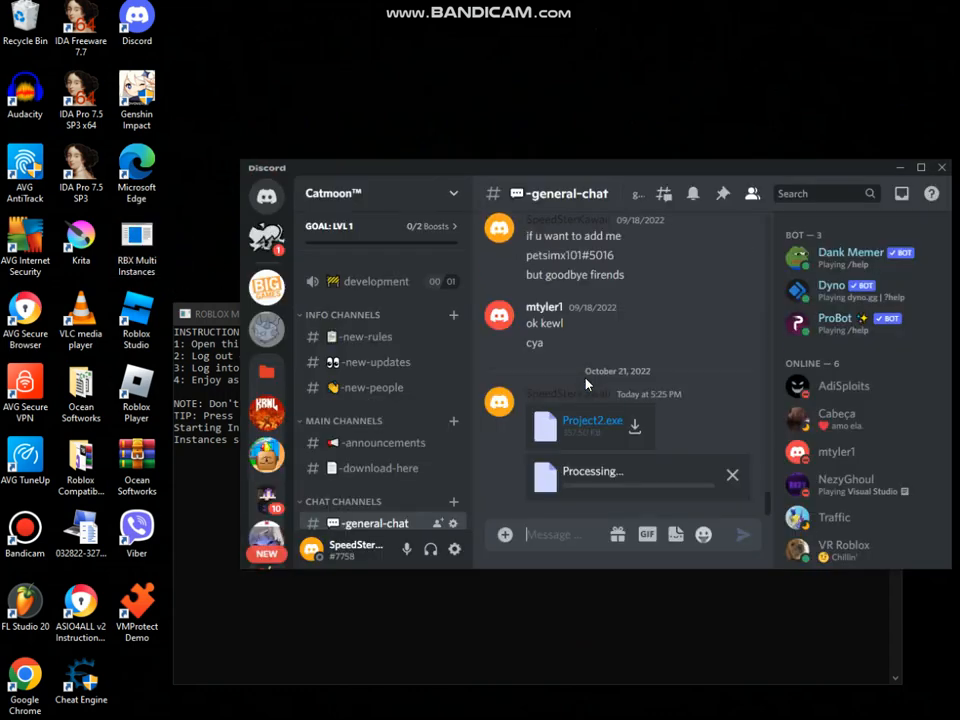
Dismiss Discord, let the console set instances to TRUE, and start Microsoft Edge toward roblox.com.
{"action": "right_click", "coordinate": [620, 476]}
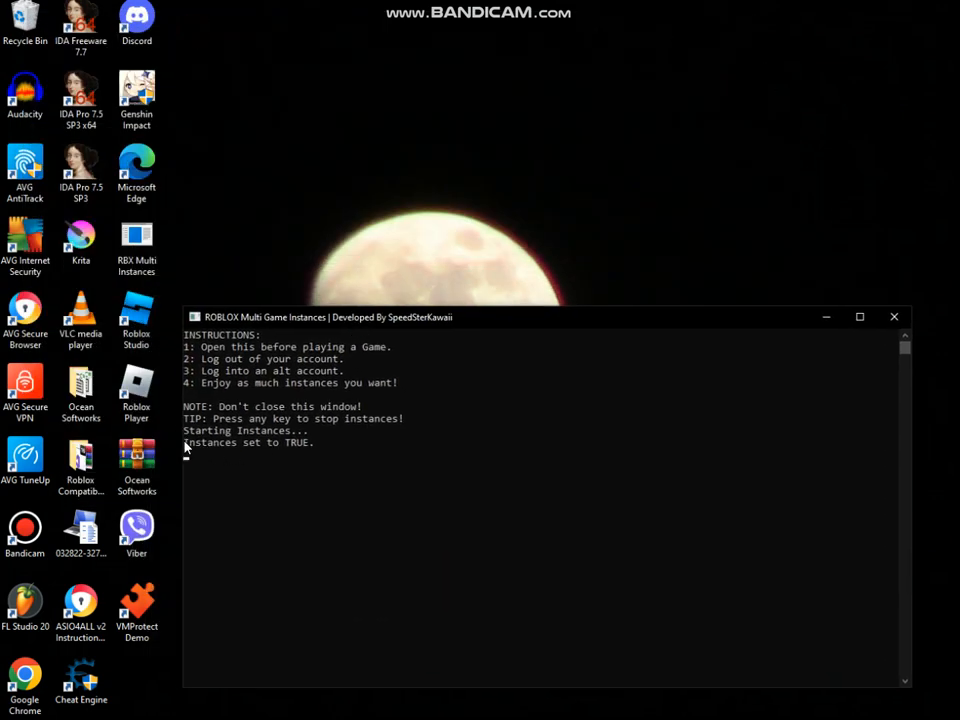
{"action": "left_click", "coordinate": [894, 316]}
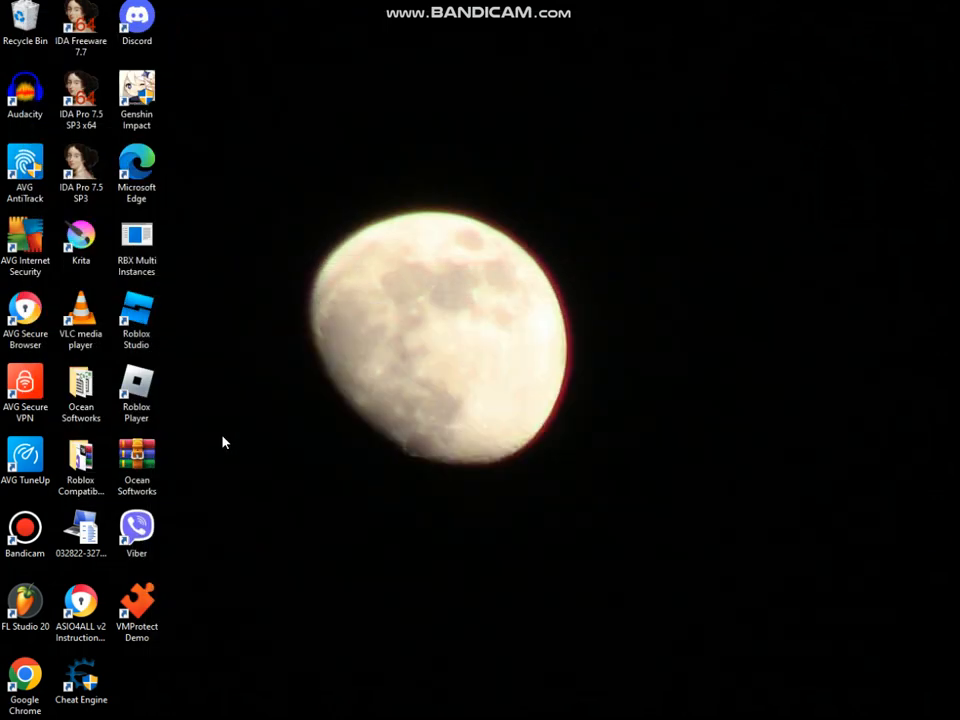
{"action": "double_click", "coordinate": [136, 244]}
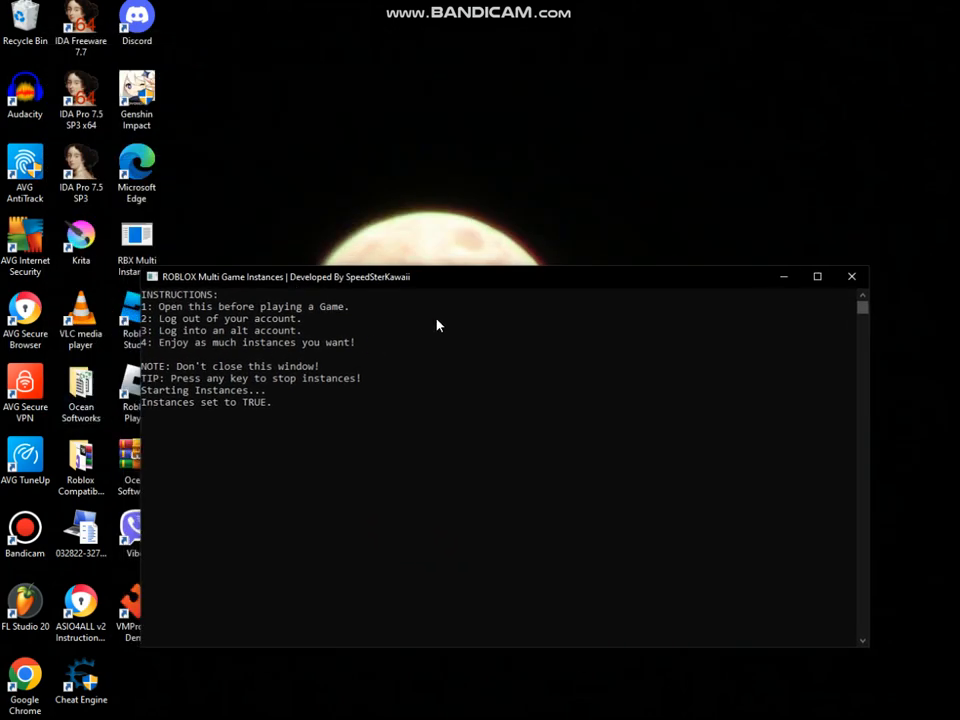
{"action": "mouse_move", "coordinate": [952, 8]}
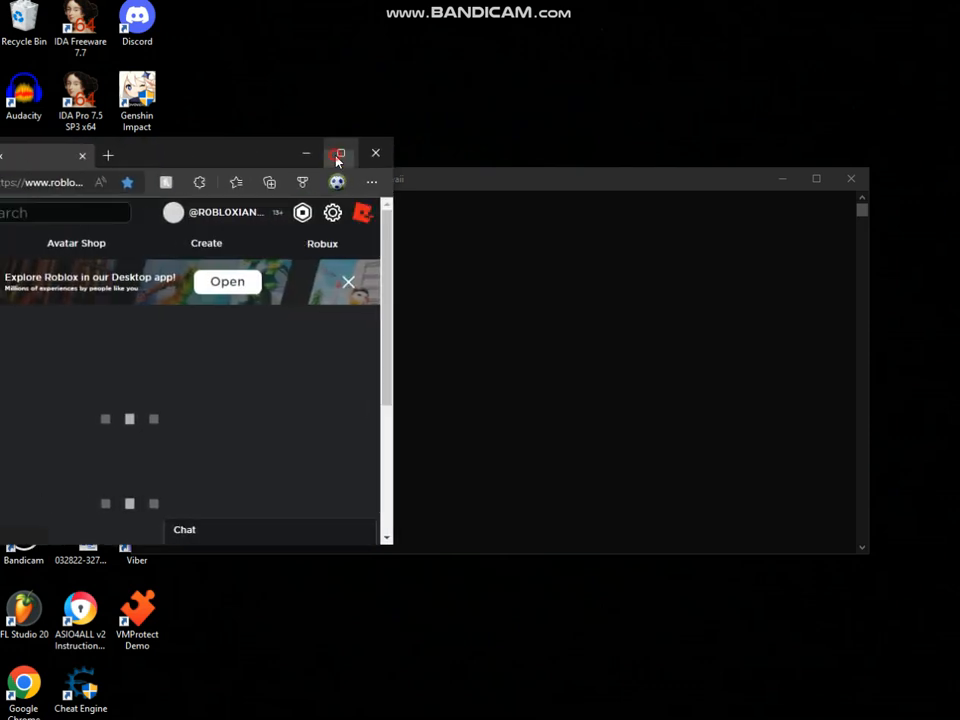
Maximize the Roblox home page and launch floppa vs floppa from the Continue row.
{"action": "left_click", "coordinate": [340, 152]}
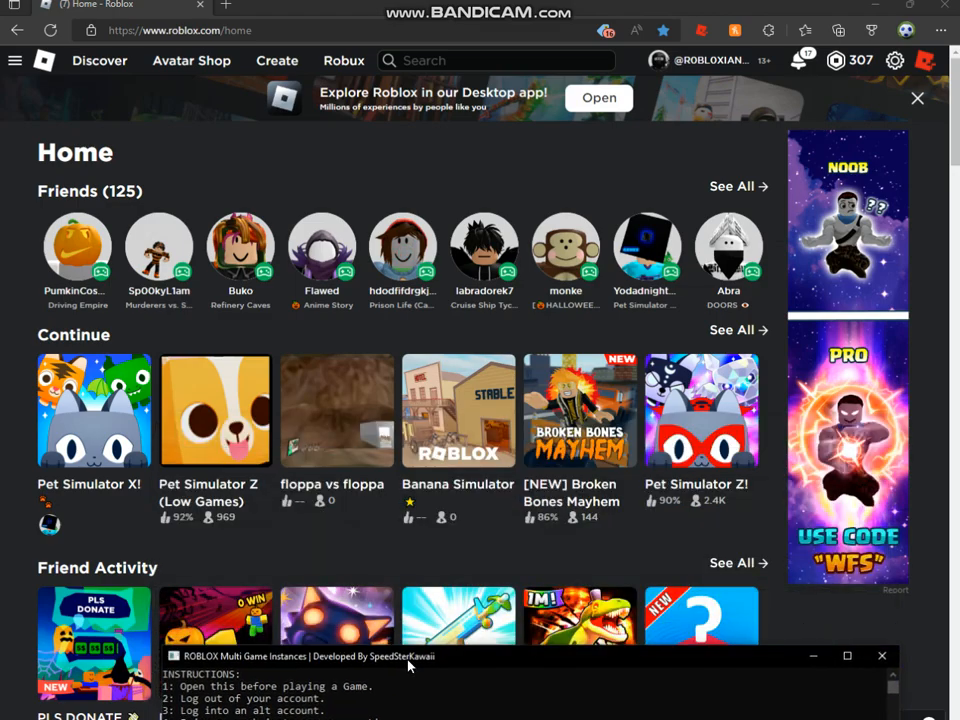
{"action": "scroll", "scroll_direction": "down", "scroll_amount": 3}
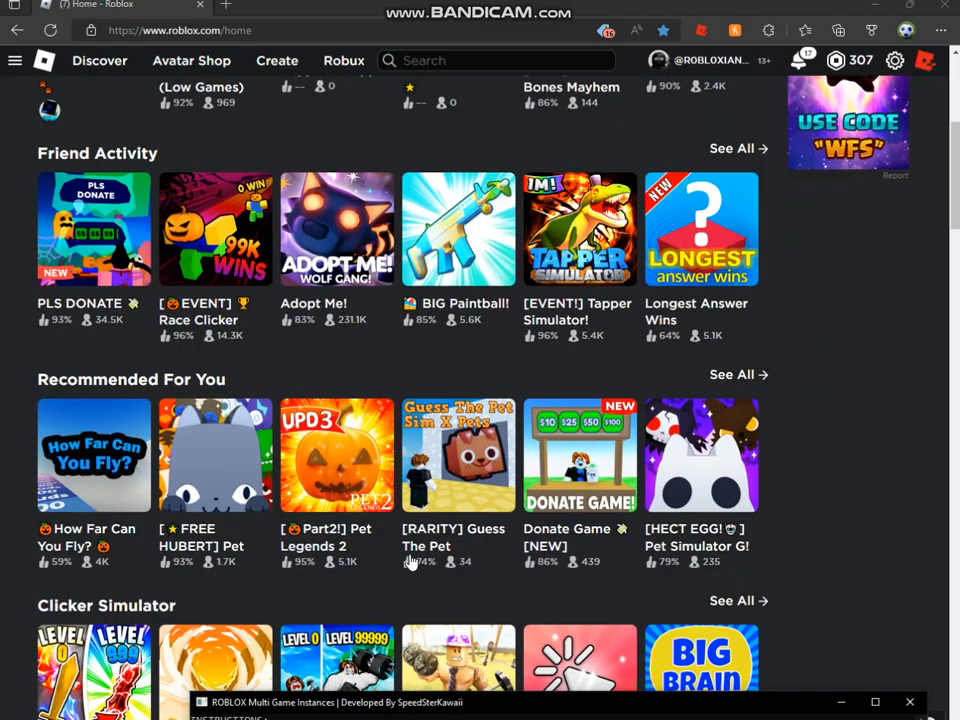
{"action": "scroll", "scroll_direction": "up", "scroll_amount": 3}
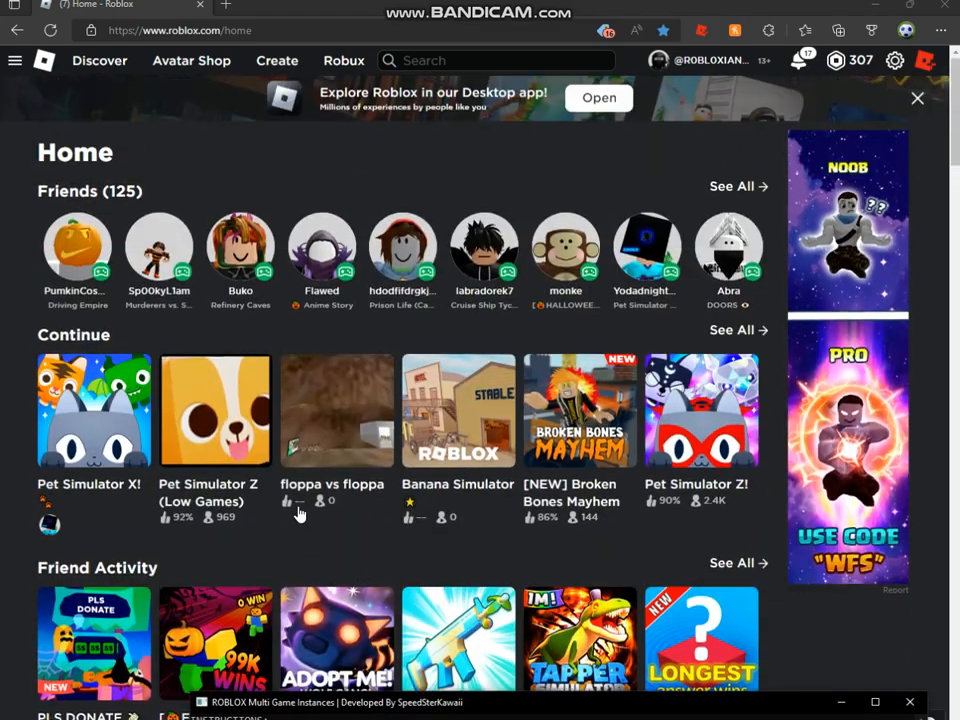
{"action": "left_click", "coordinate": [336, 410]}
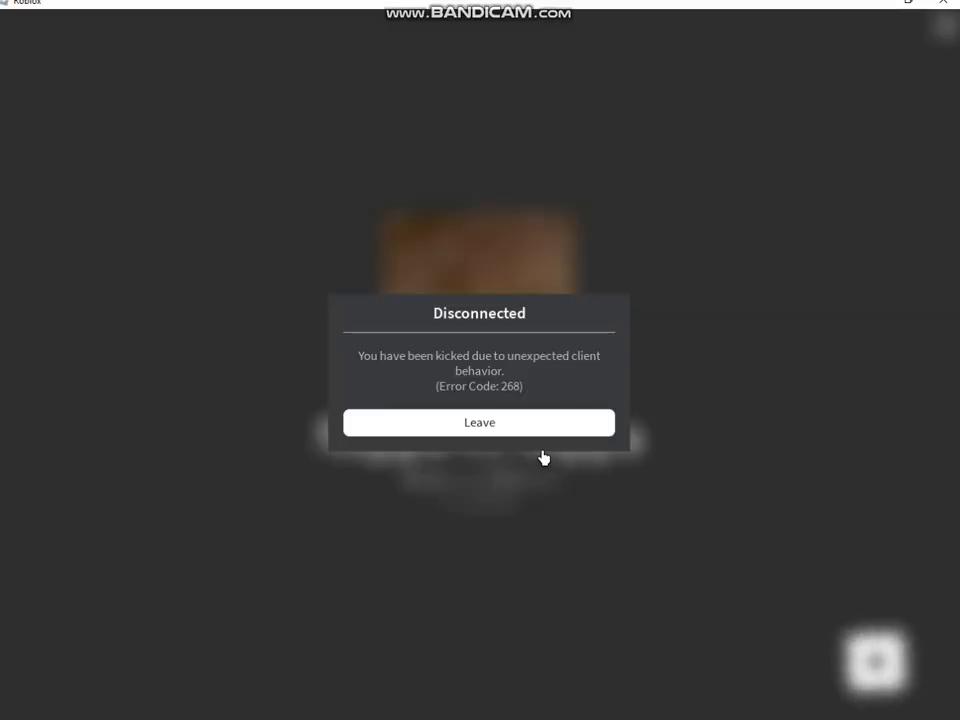
Leave the disconnected session and sign in with a saved alternate account.
{"action": "left_click", "coordinate": [480, 422]}
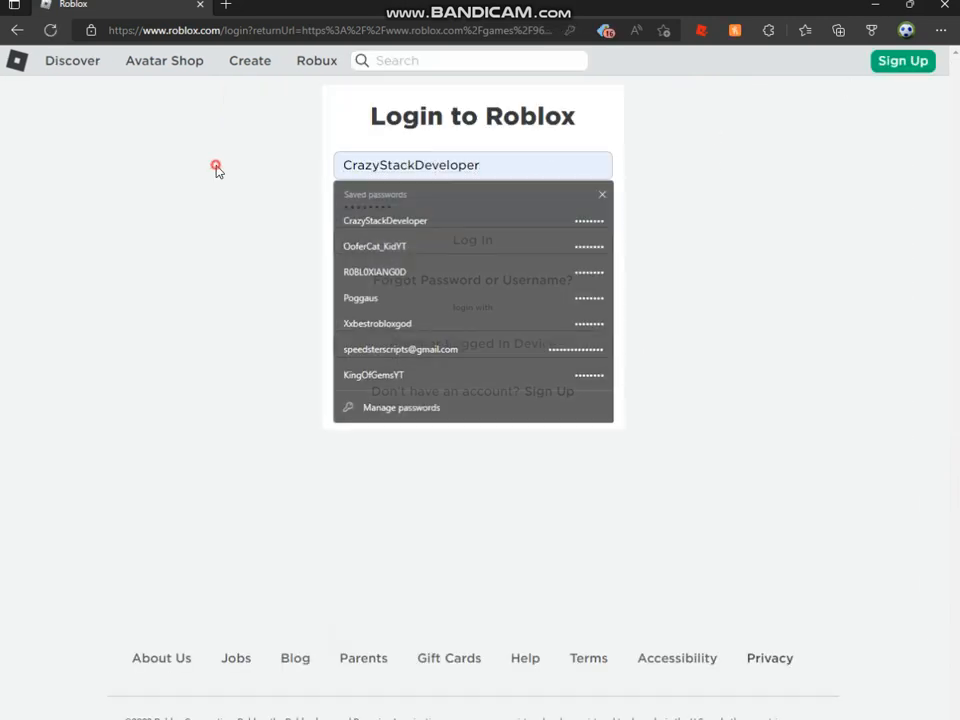
{"action": "left_click", "coordinate": [410, 220]}
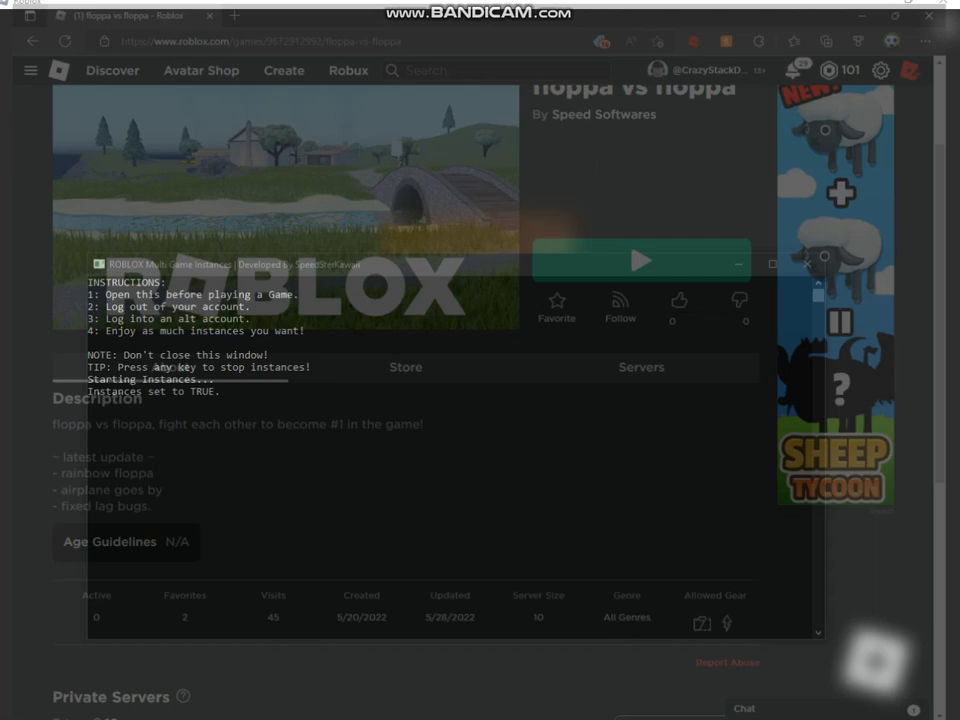
Launch a second floppa vs floppa instance, then stop the running instances from the console.
{"action": "left_click", "coordinate": [644, 262]}
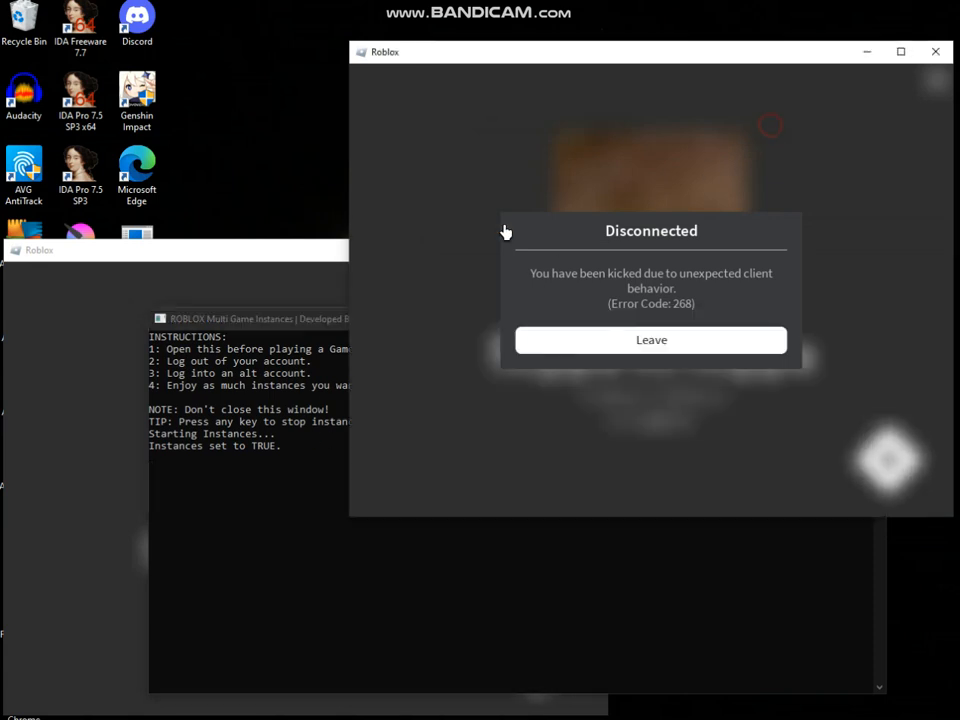
{"action": "mouse_move", "coordinate": [936, 48]}
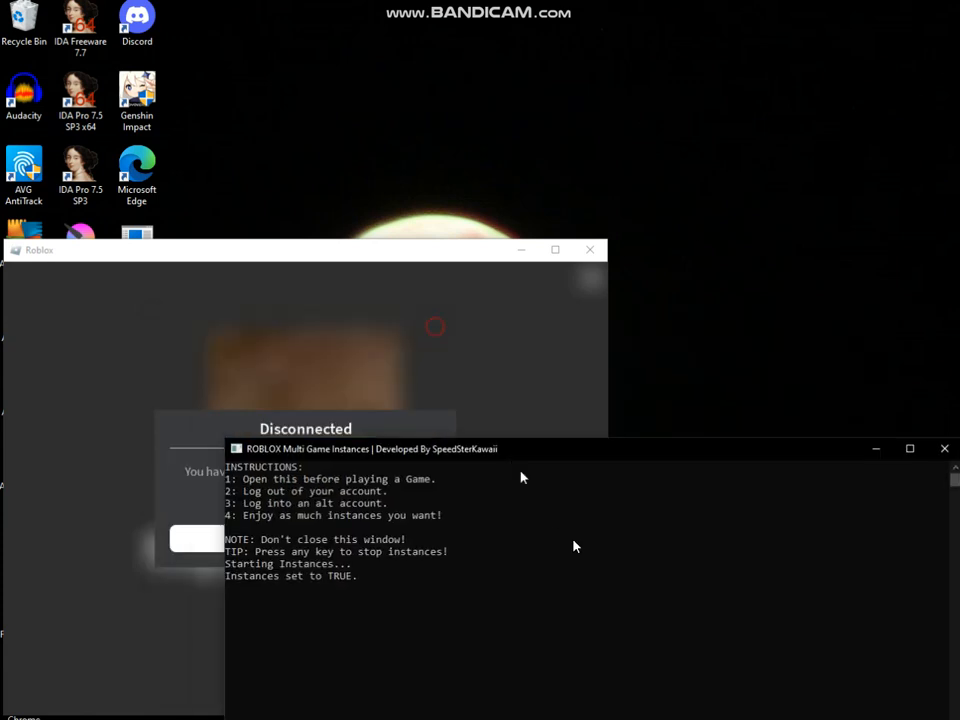
{"action": "left_click", "coordinate": [944, 448]}
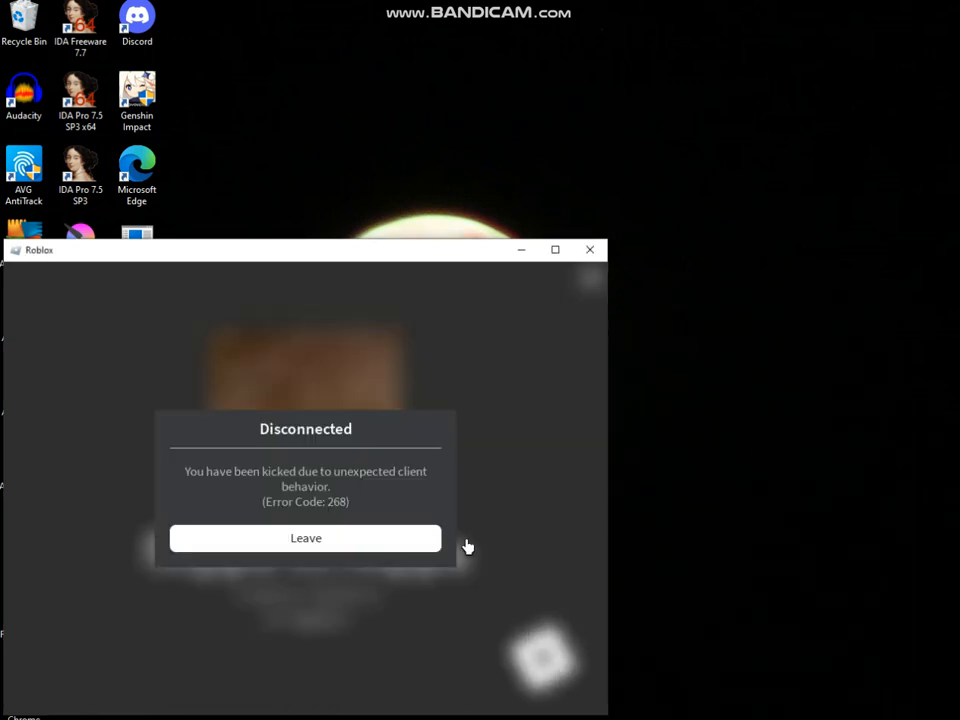
{"action": "mouse_move", "coordinate": [588, 248]}
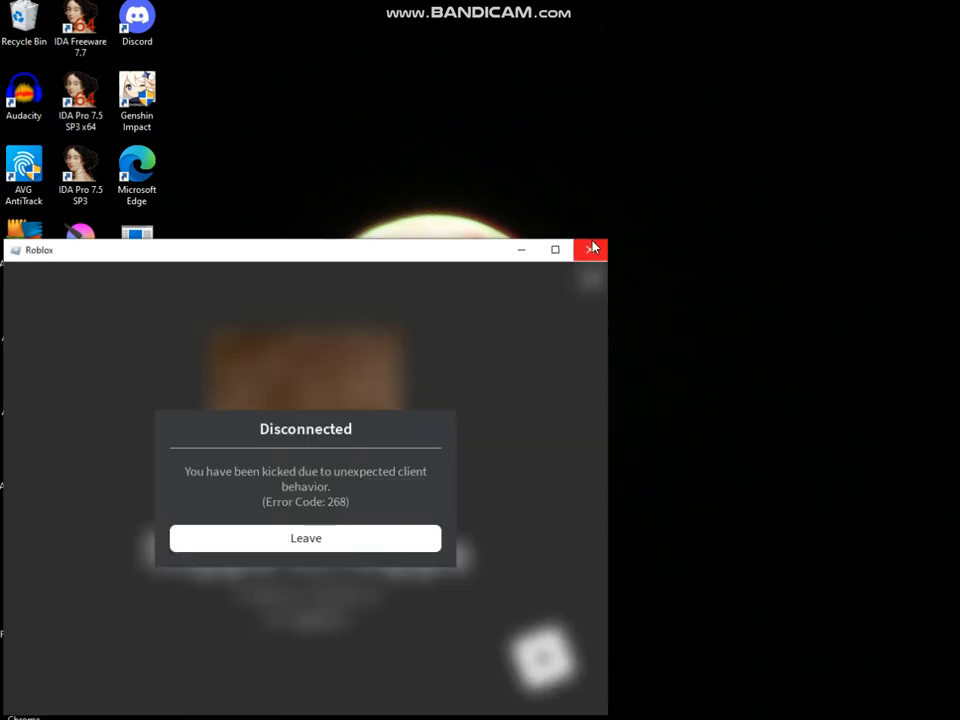